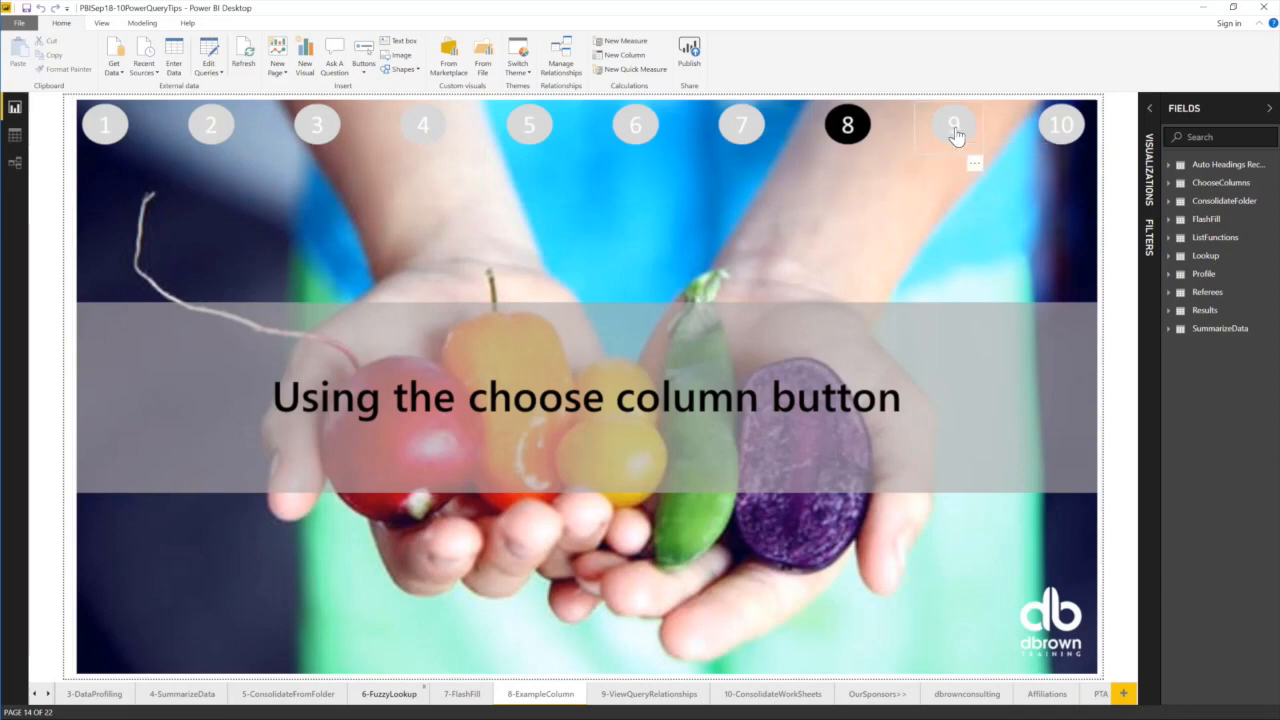
Go to tips page 9, "View Relationship between queries".
{"action": "left_click", "coordinate": [953, 124]}
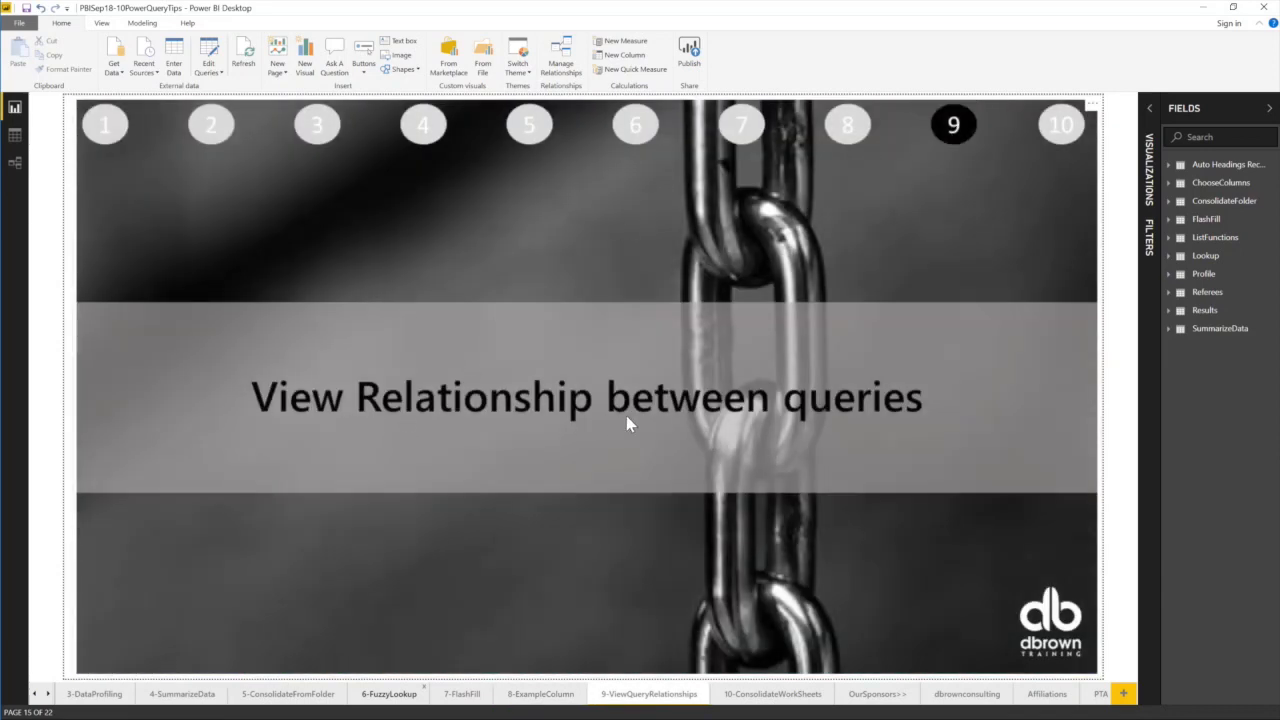
{"action": "mouse_move", "coordinate": [1103, 466]}
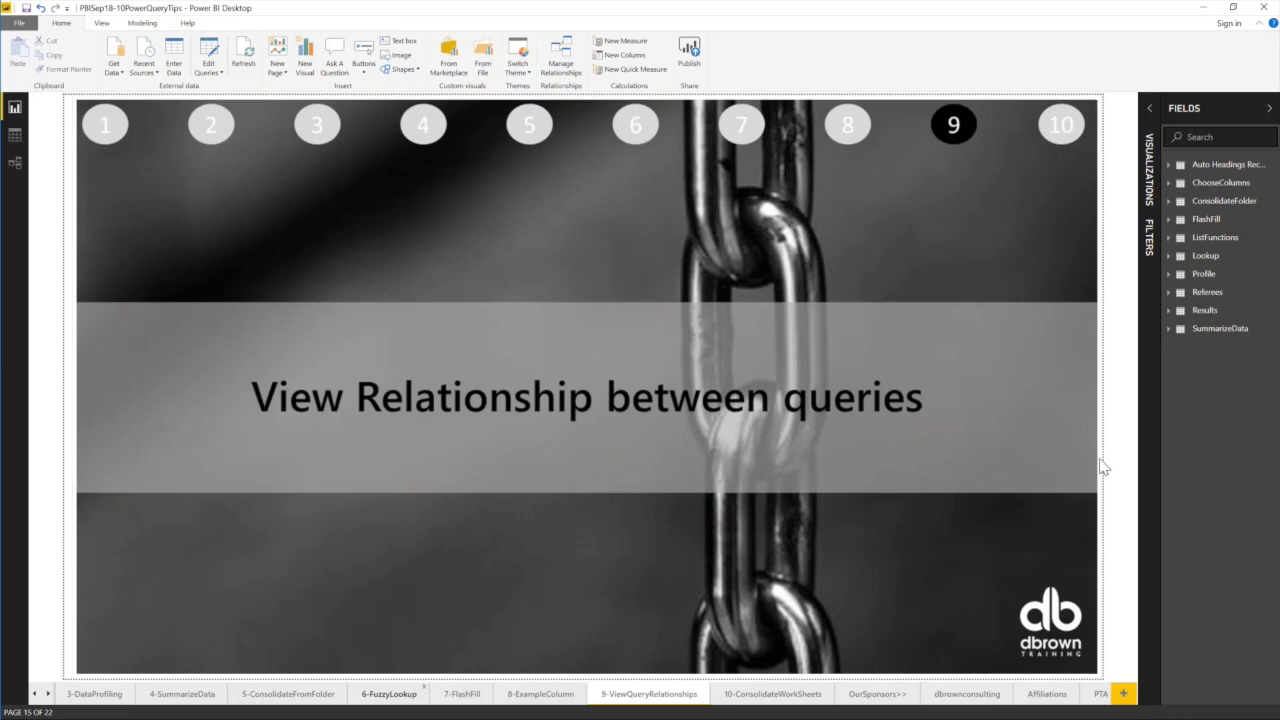
Open the report's queries in Power Query Editor and switch to the View ribbon.
{"action": "left_click", "coordinate": [210, 124]}
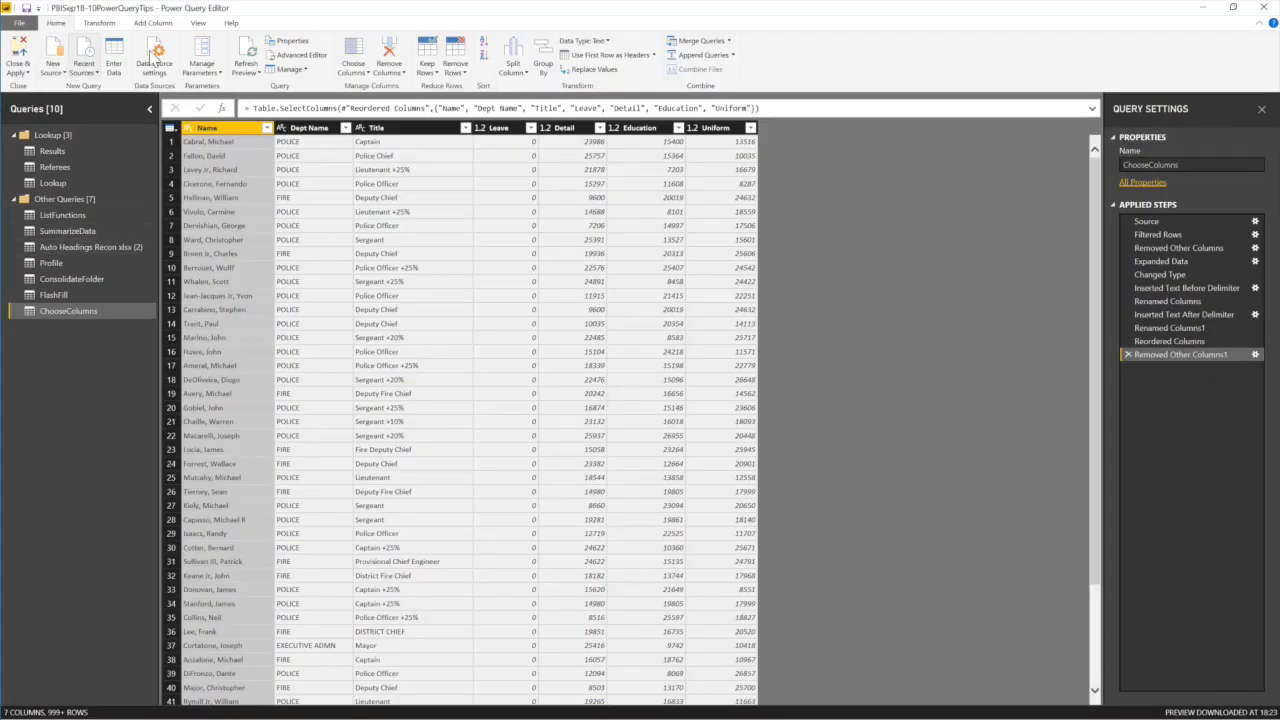
{"action": "left_click", "coordinate": [197, 22]}
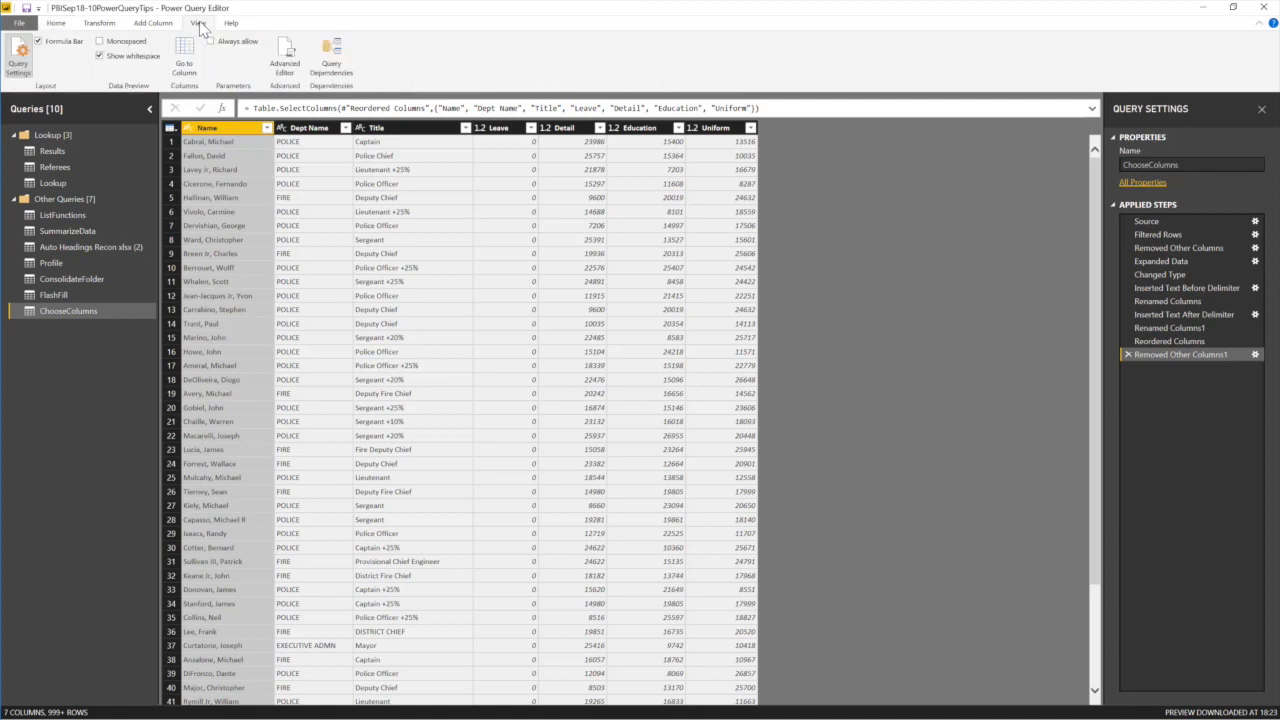
{"action": "mouse_move", "coordinate": [331, 57]}
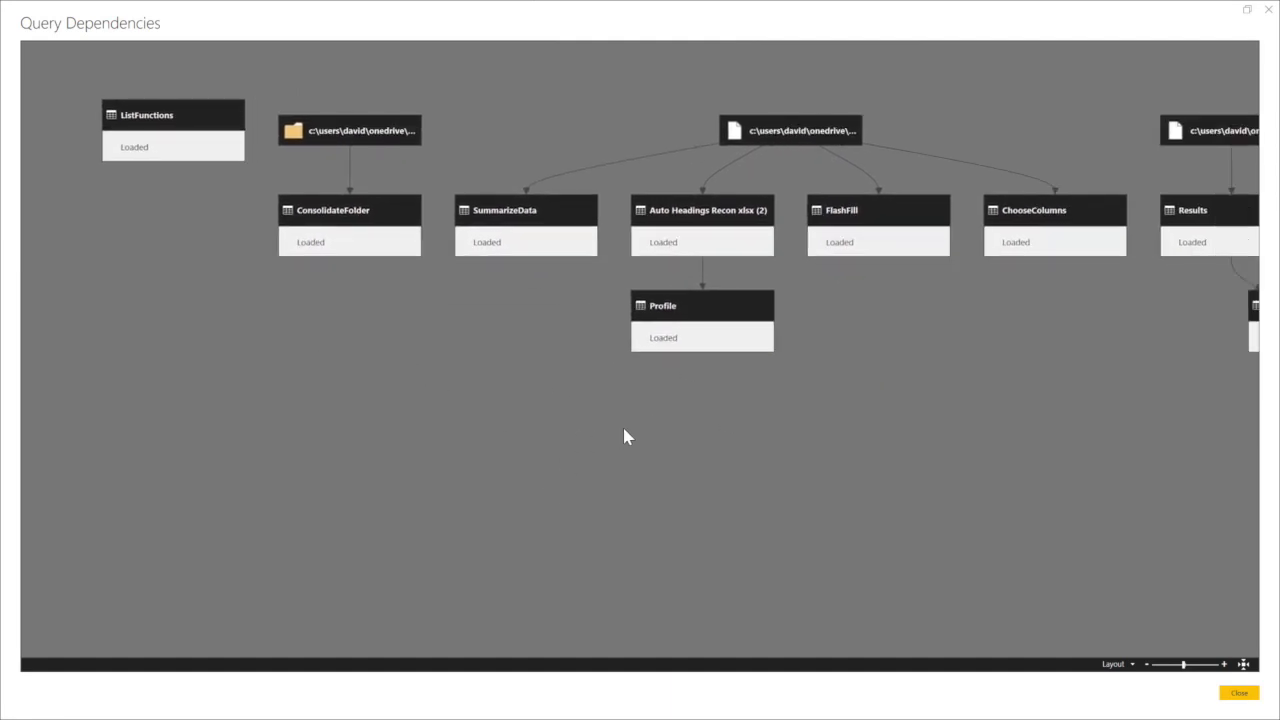
{"action": "mouse_move", "coordinate": [295, 160]}
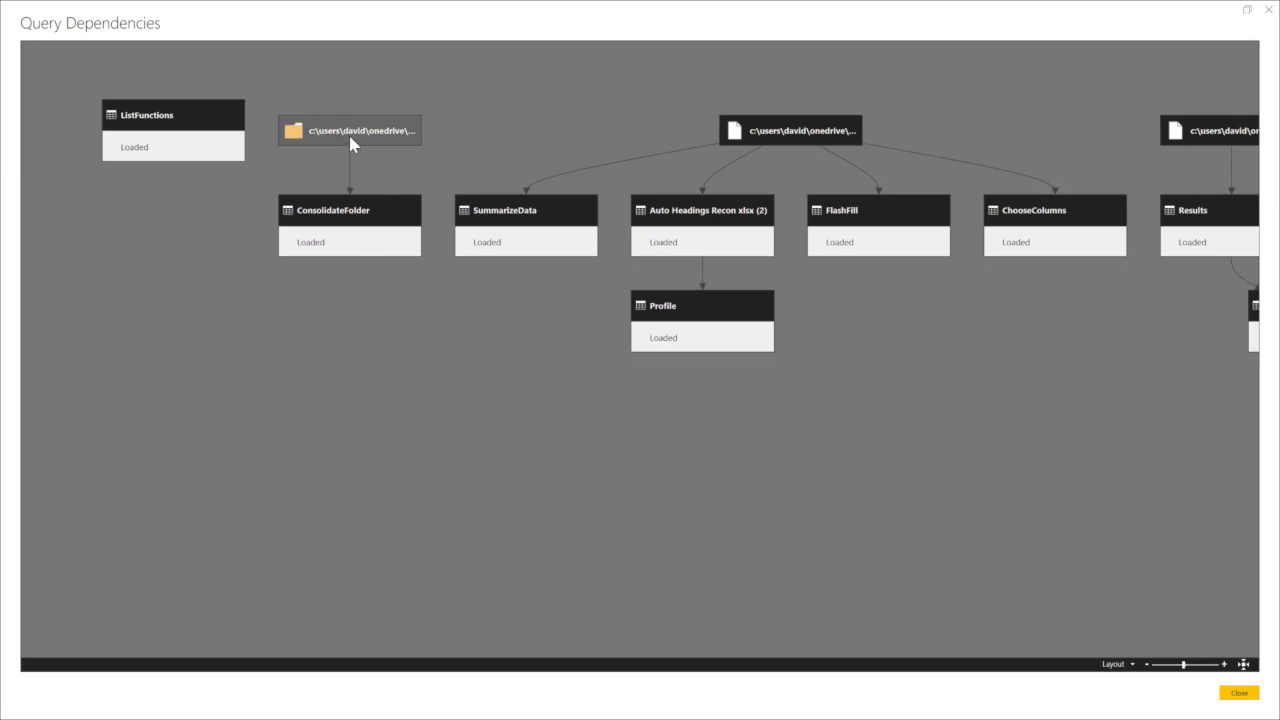
{"action": "mouse_move", "coordinate": [350, 130]}
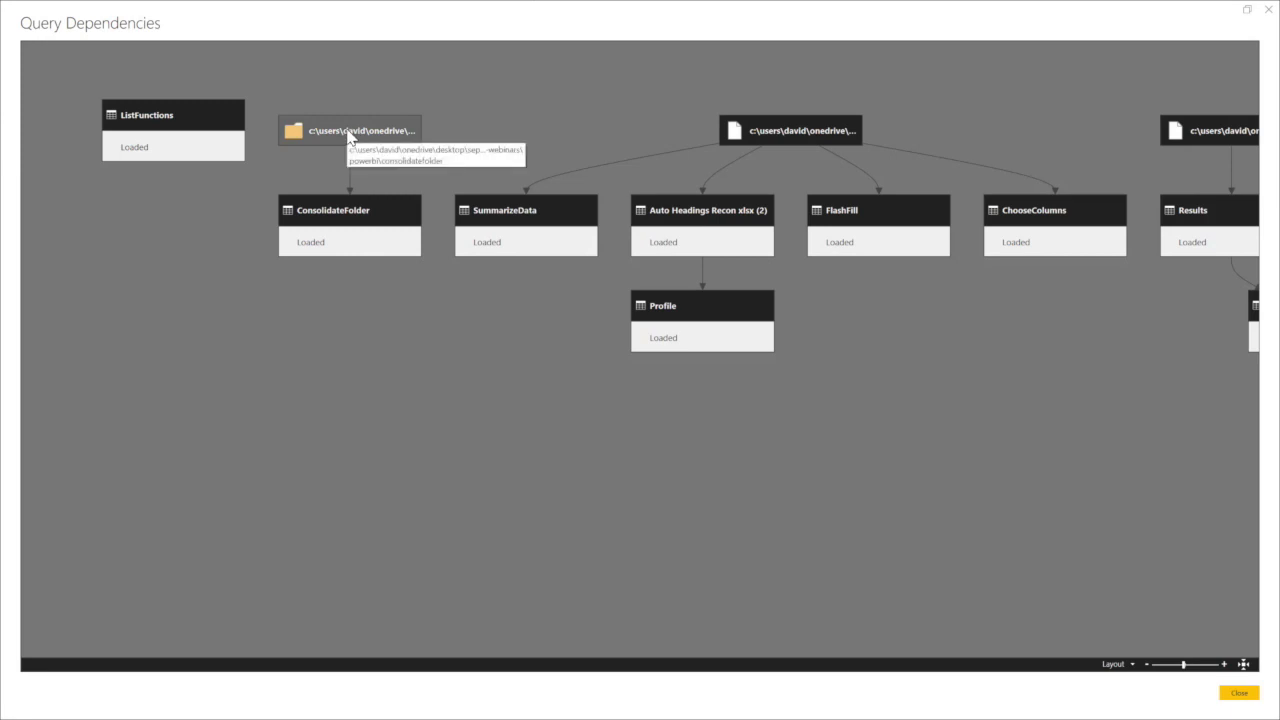
{"action": "mouse_move", "coordinate": [350, 135]}
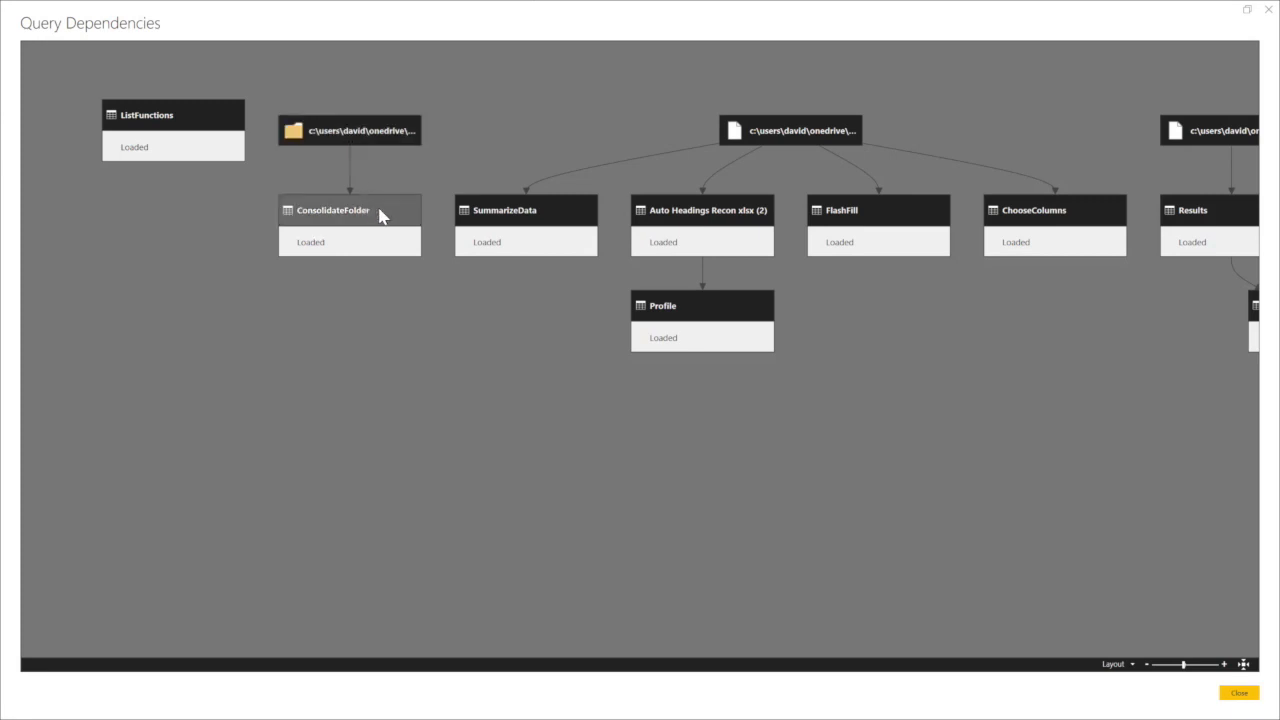
Select the ConsolidateFolder node to trace it back to its source folder.
{"action": "left_click", "coordinate": [350, 130]}
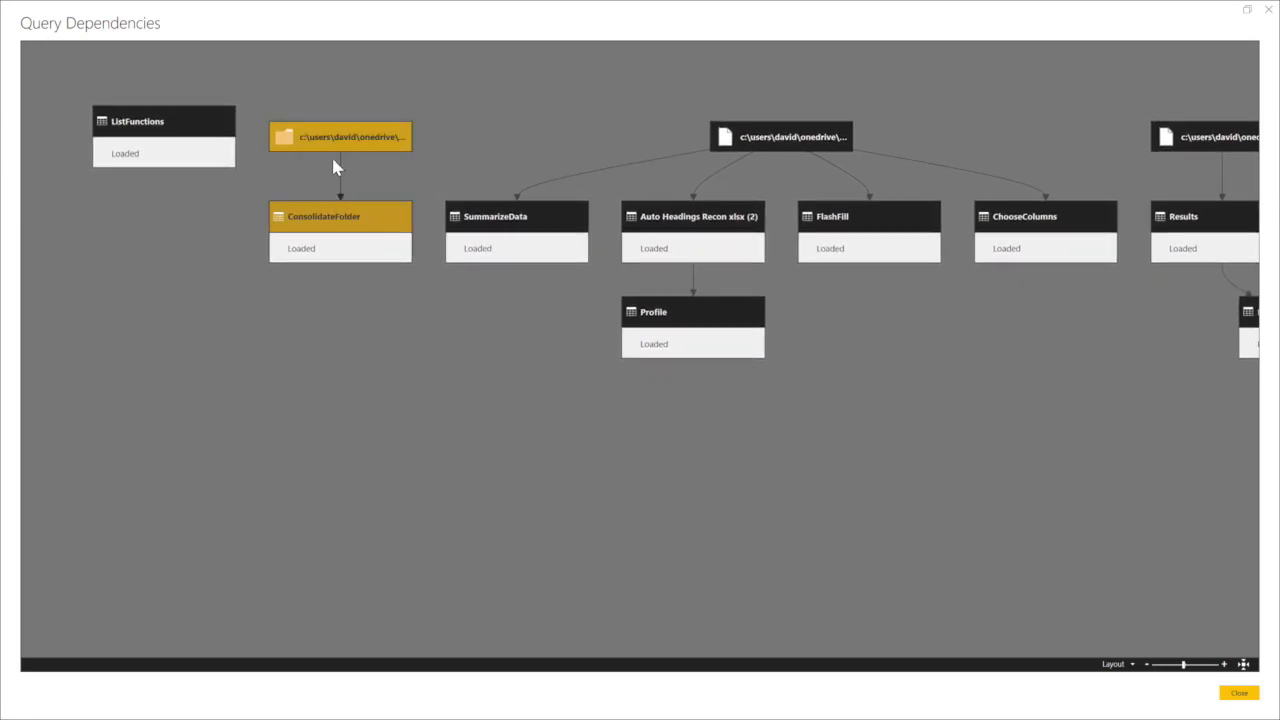
{"action": "mouse_move", "coordinate": [775, 160]}
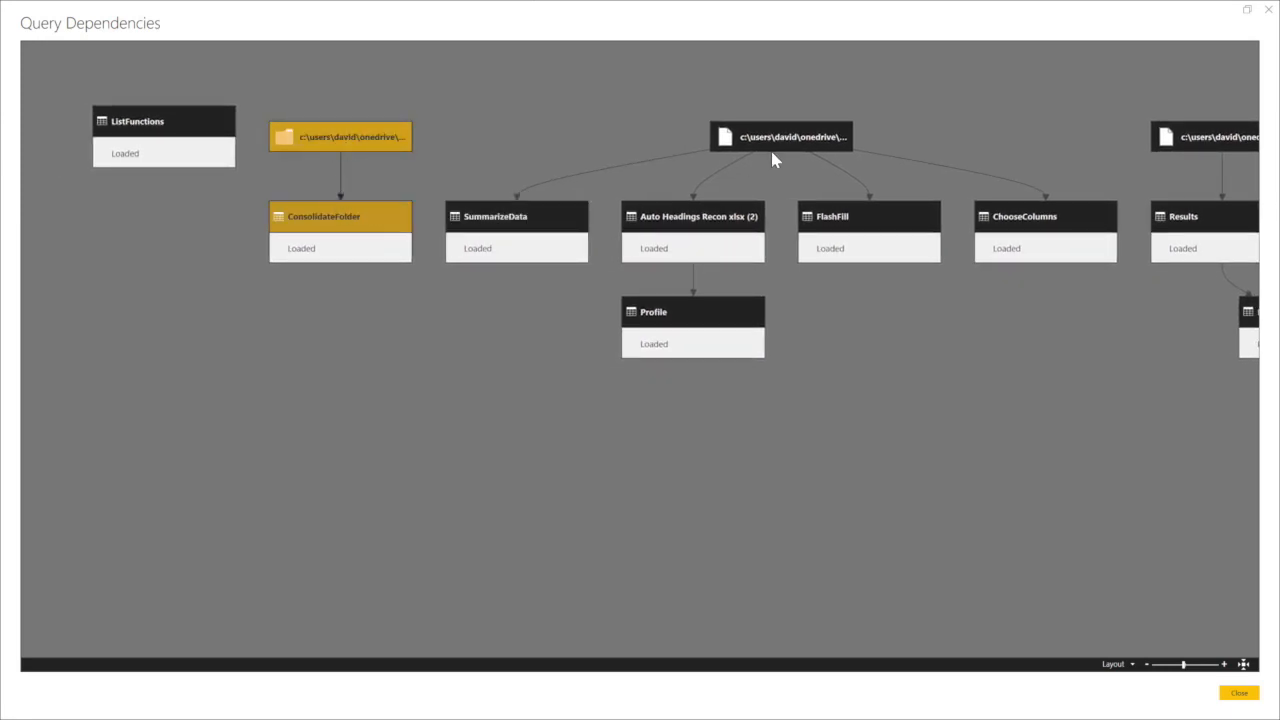
{"action": "mouse_move", "coordinate": [785, 145]}
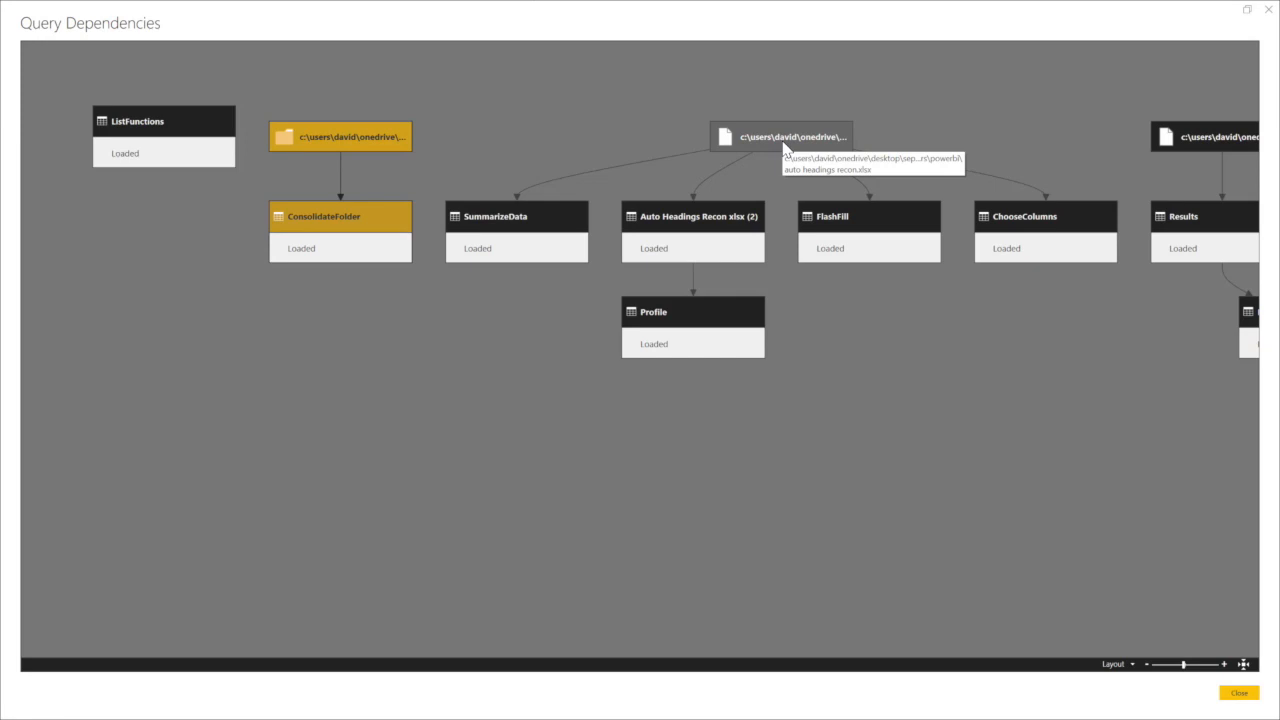
{"action": "mouse_move", "coordinate": [785, 148]}
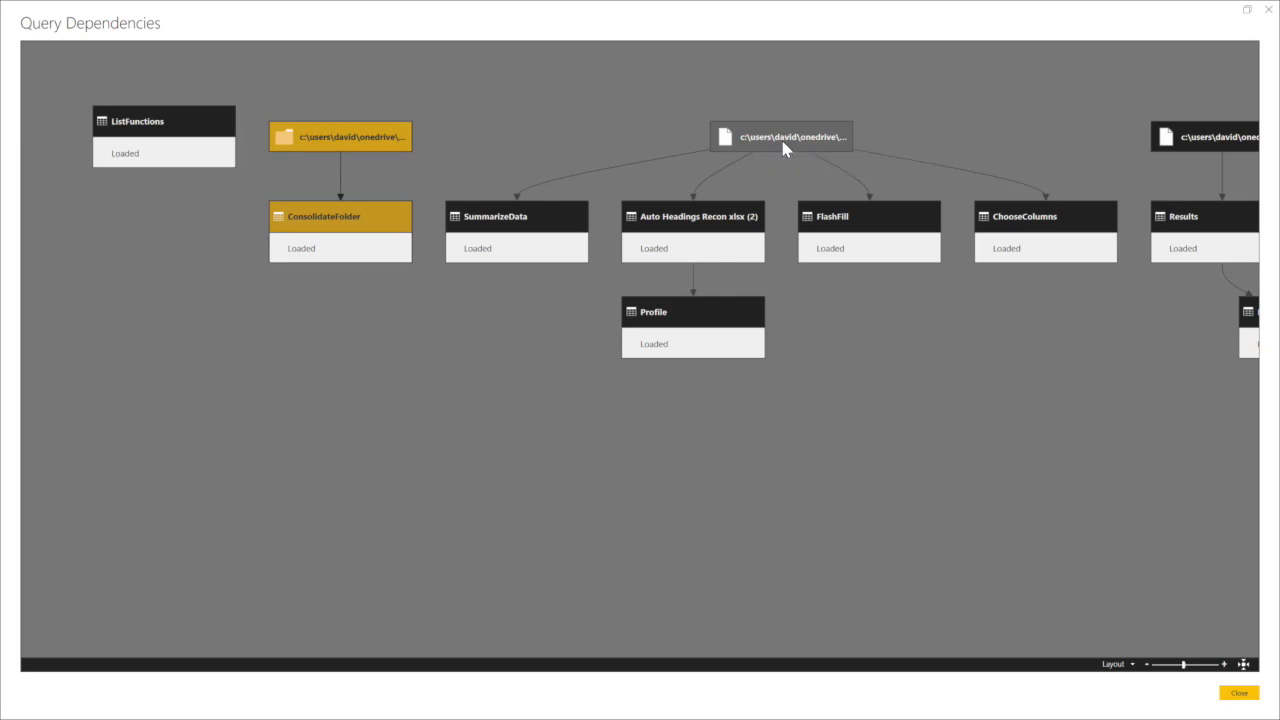
{"action": "mouse_move", "coordinate": [510, 218]}
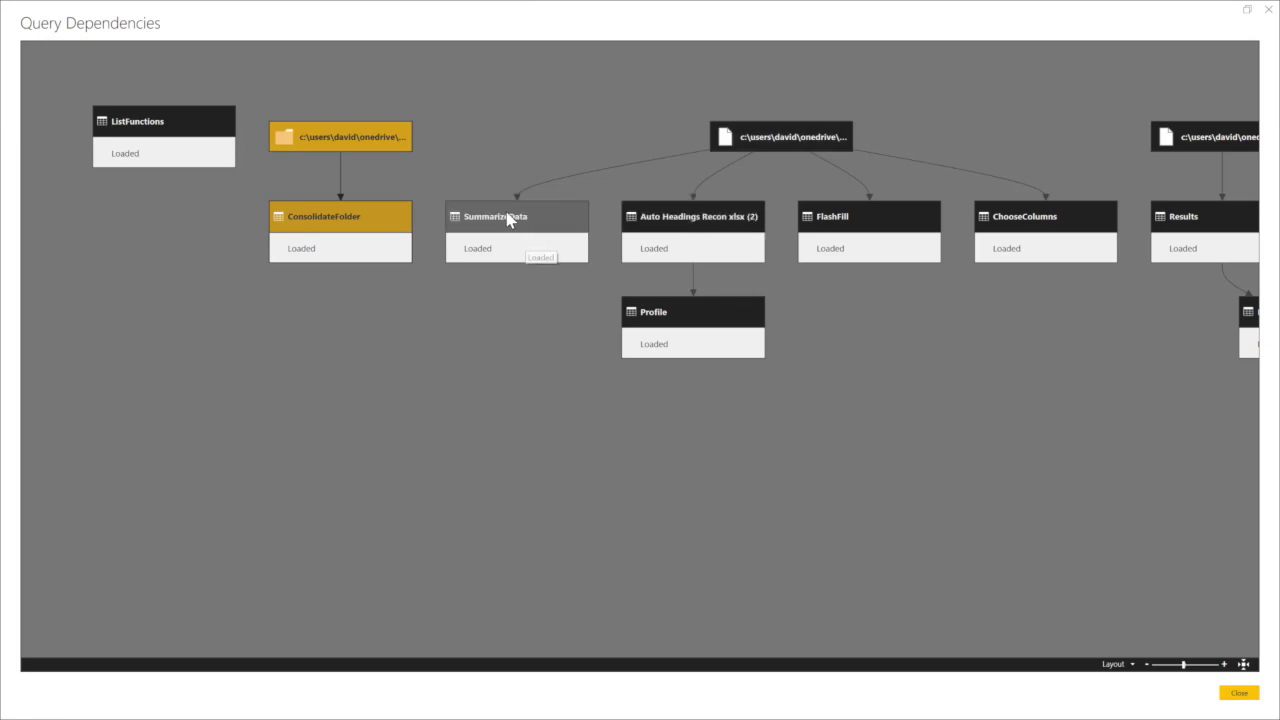
{"action": "mouse_move", "coordinate": [702, 224]}
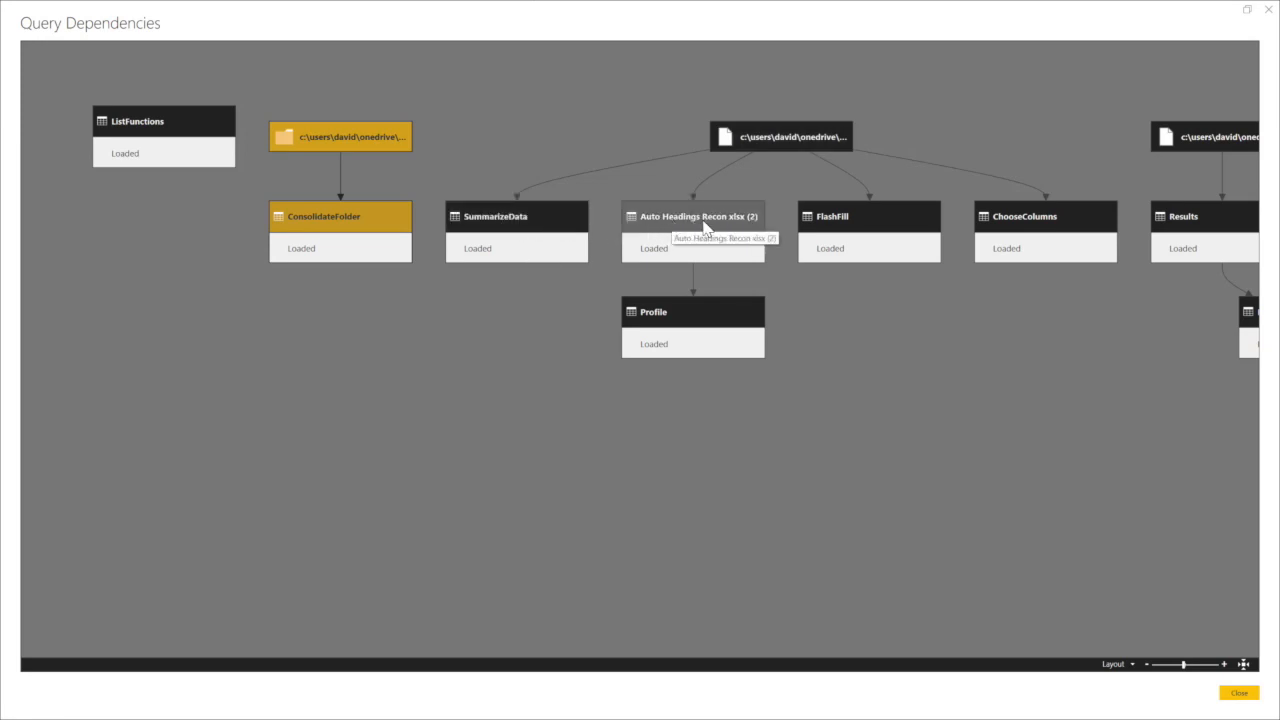
{"action": "mouse_move", "coordinate": [845, 217]}
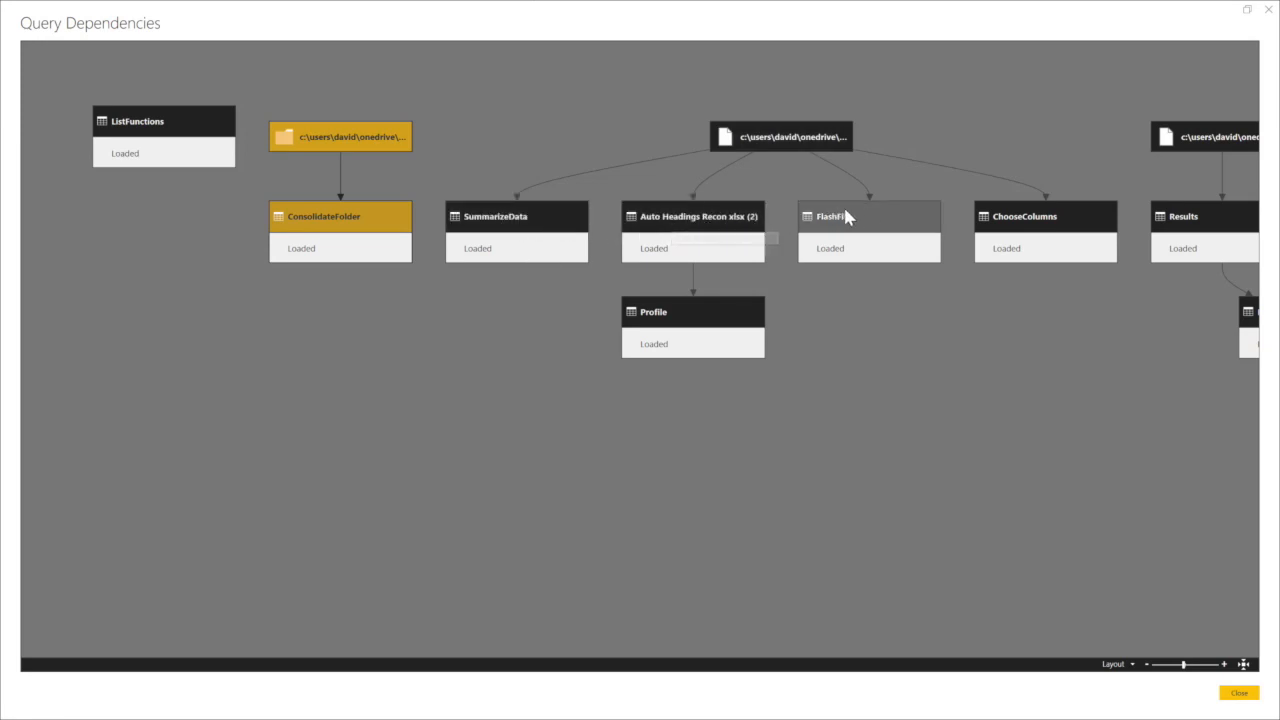
{"action": "mouse_move", "coordinate": [1047, 230]}
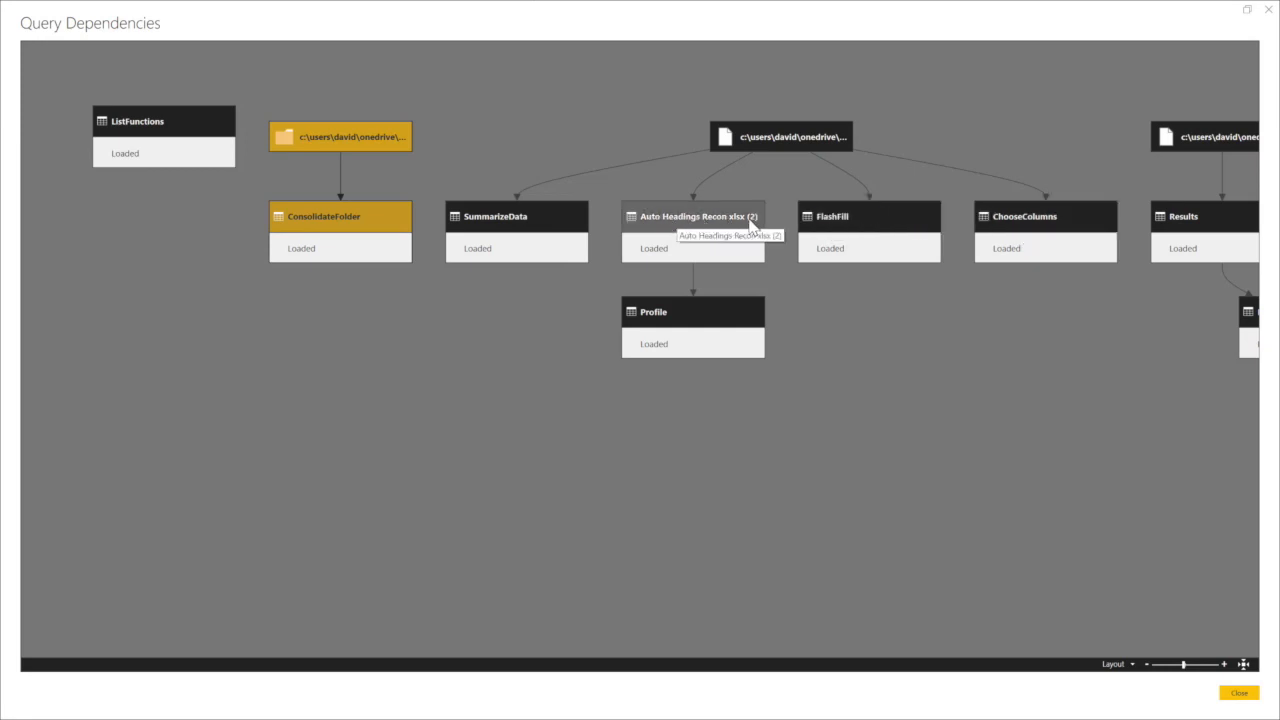
{"action": "mouse_move", "coordinate": [714, 328]}
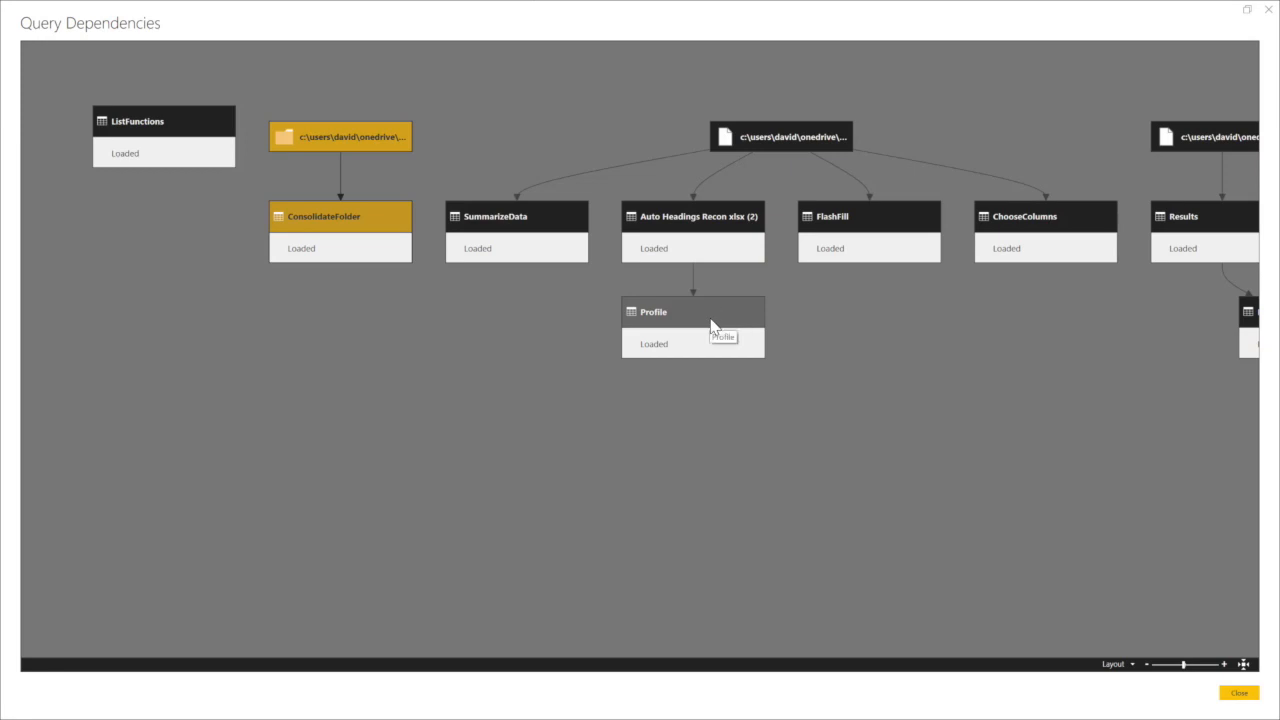
{"action": "mouse_move", "coordinate": [781, 148]}
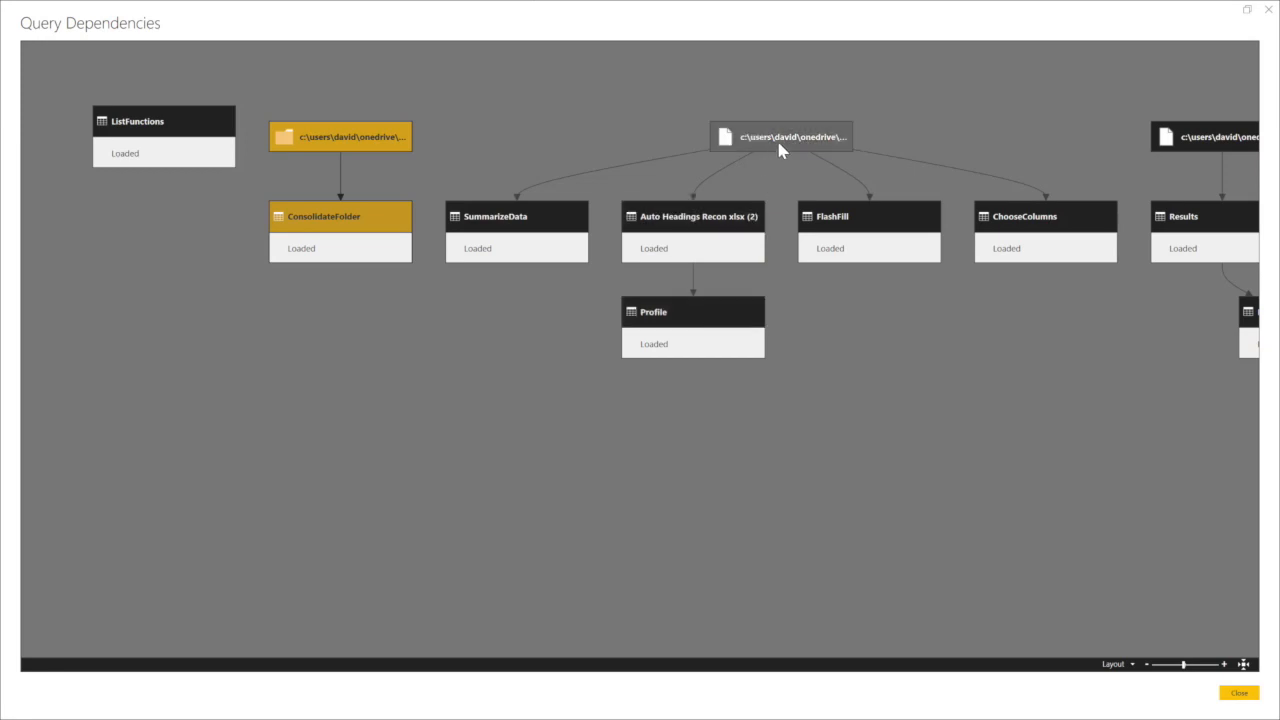
{"action": "mouse_move", "coordinate": [995, 228]}
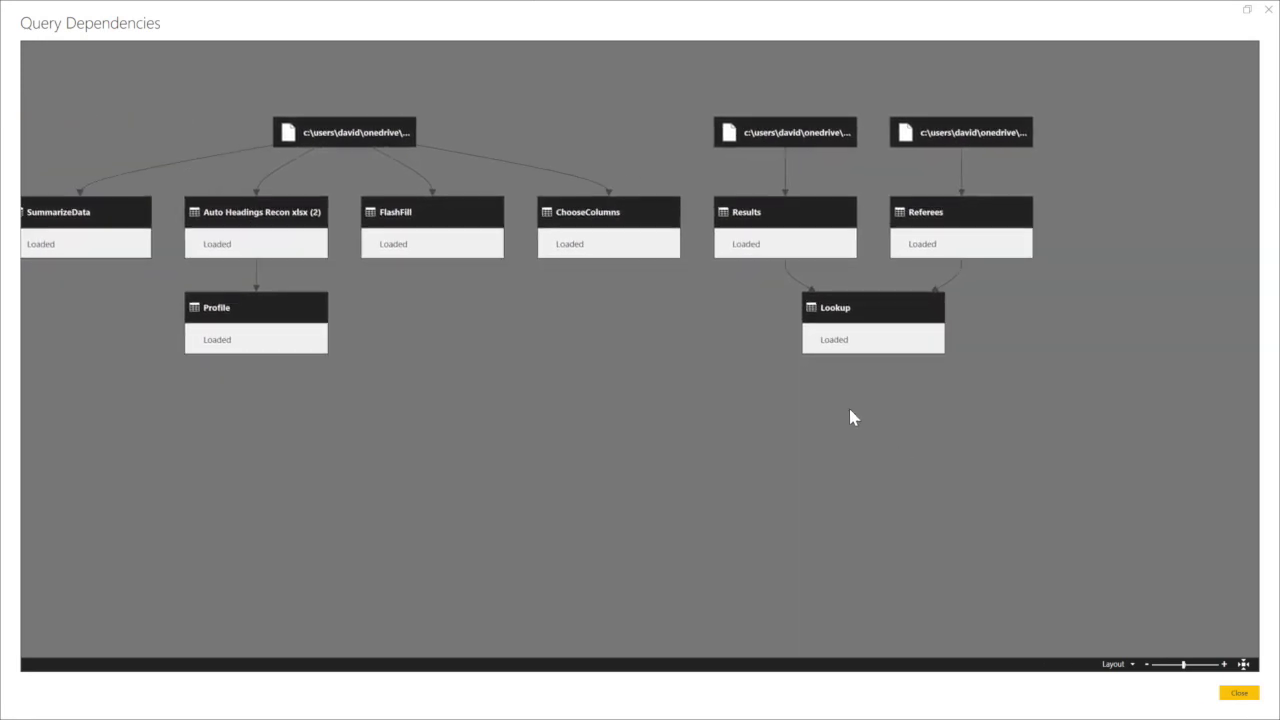
{"action": "mouse_move", "coordinate": [795, 132]}
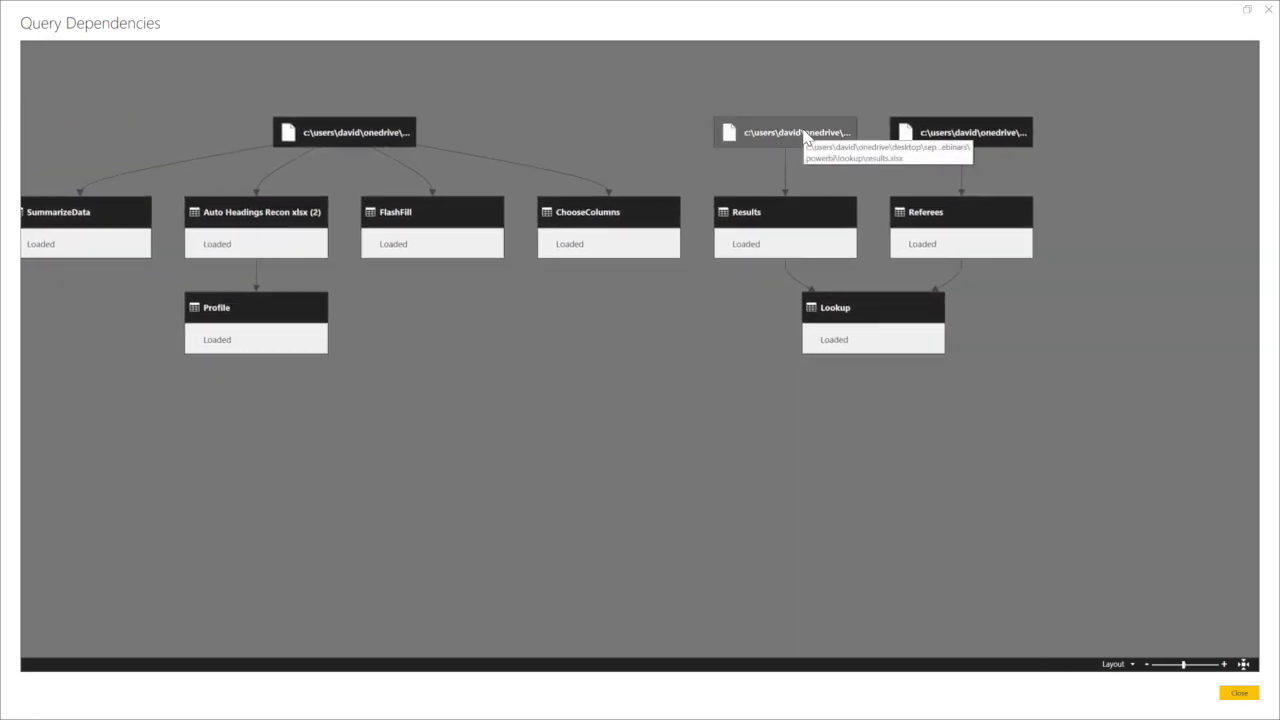
{"action": "mouse_move", "coordinate": [780, 218]}
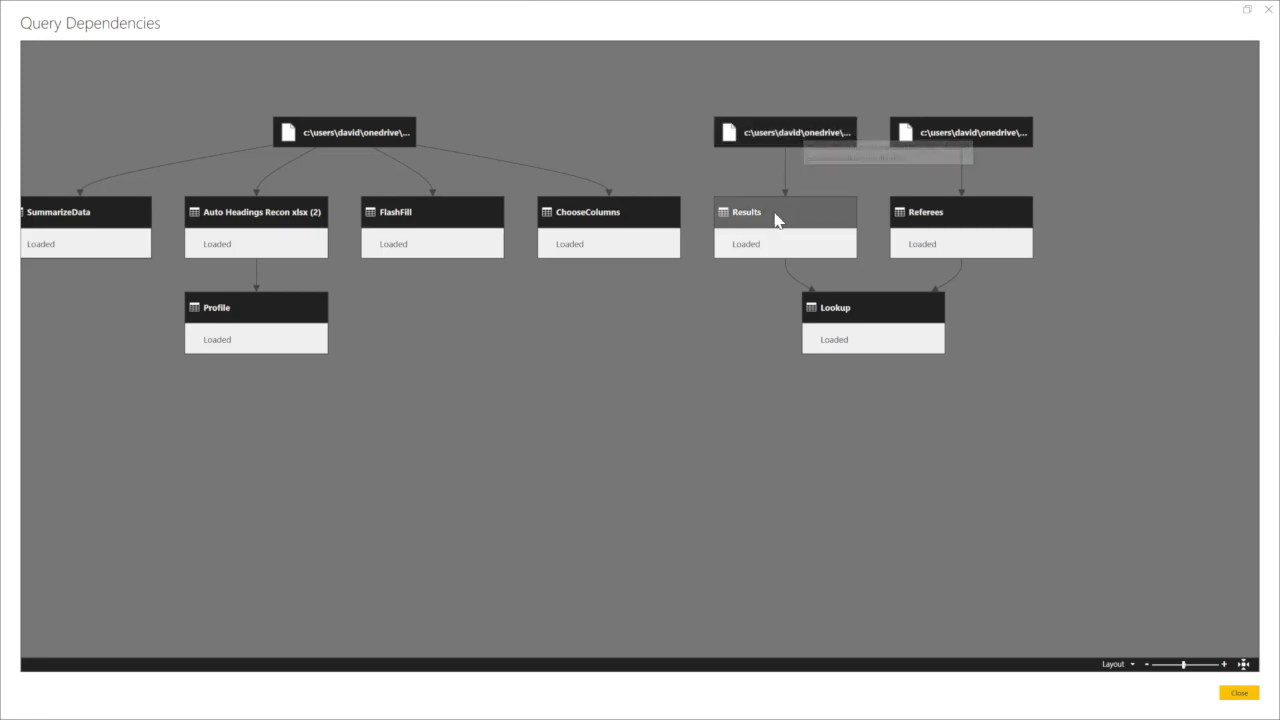
{"action": "mouse_move", "coordinate": [960, 243]}
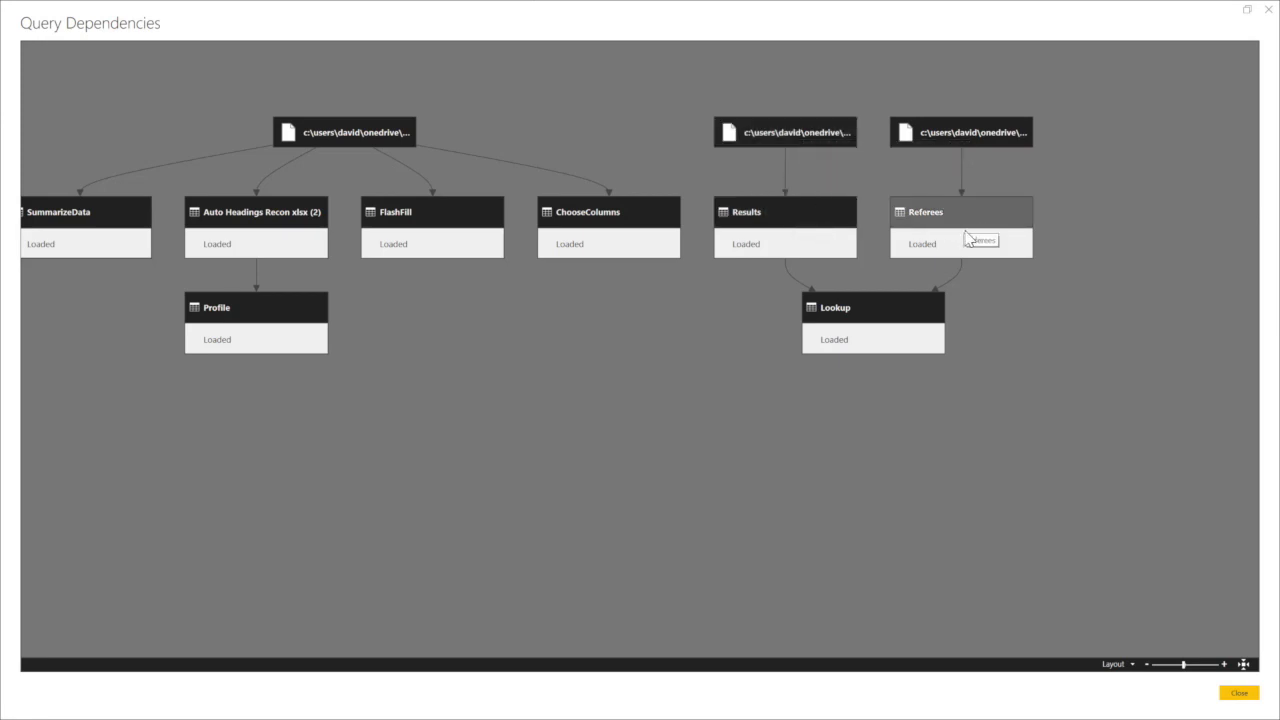
{"action": "mouse_move", "coordinate": [880, 328]}
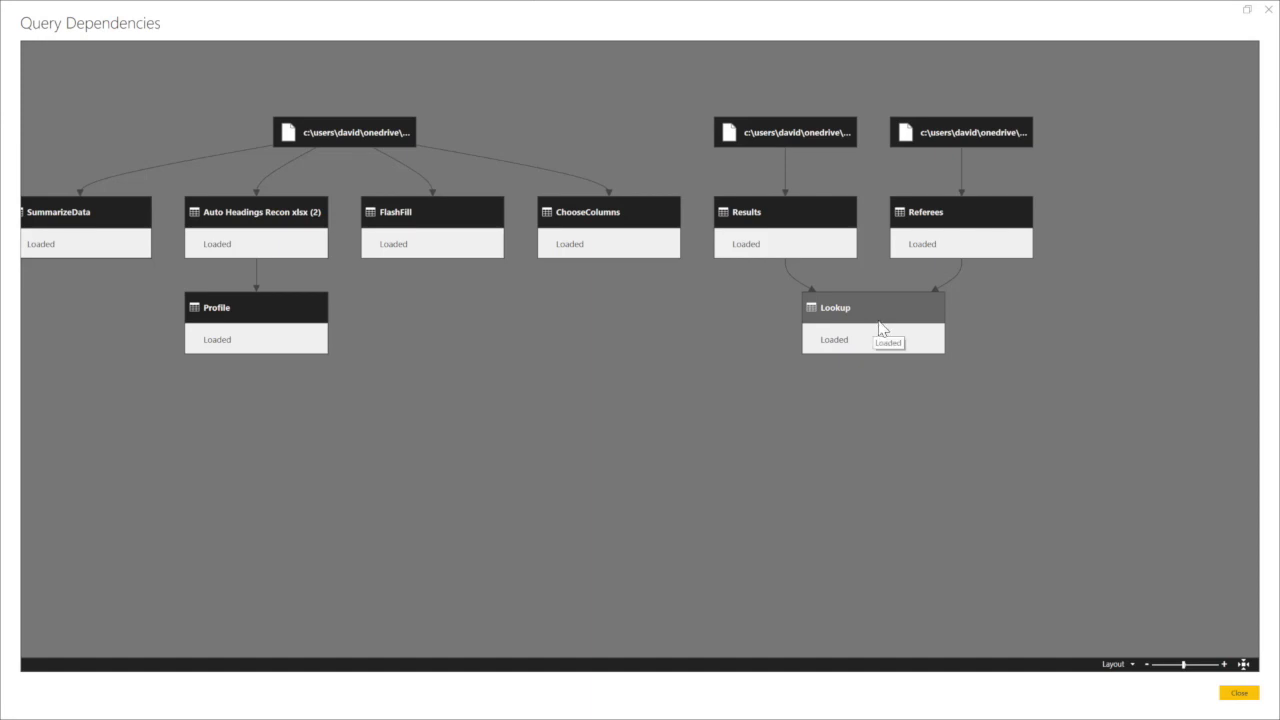
Select the Lookup node to highlight its Results and Referees inputs.
{"action": "left_click", "coordinate": [872, 307]}
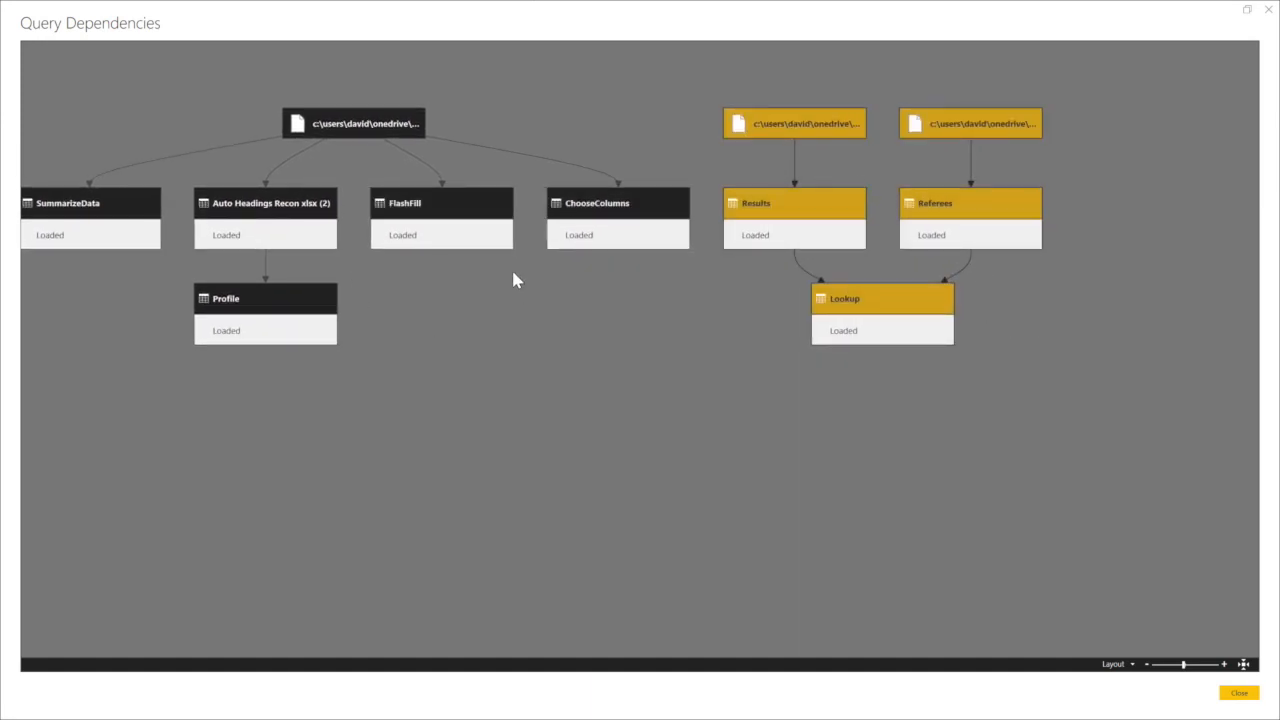
{"action": "mouse_move", "coordinate": [915, 395]}
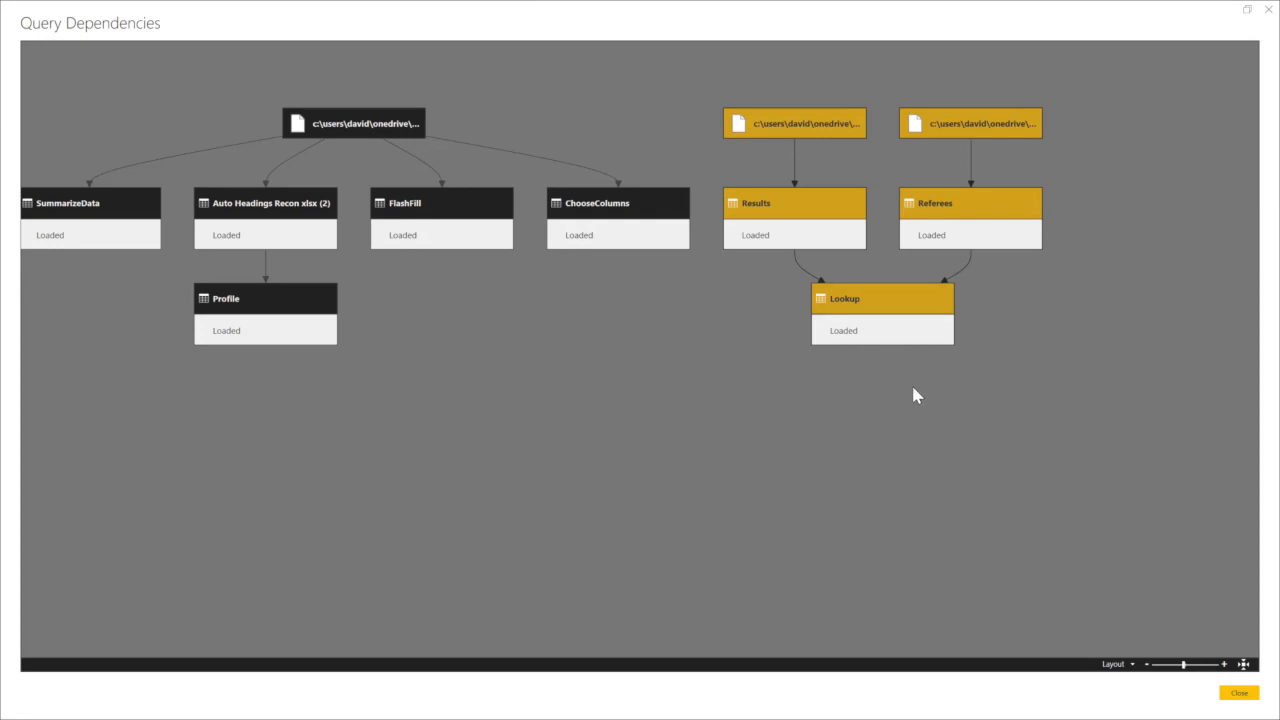
{"action": "mouse_move", "coordinate": [875, 278]}
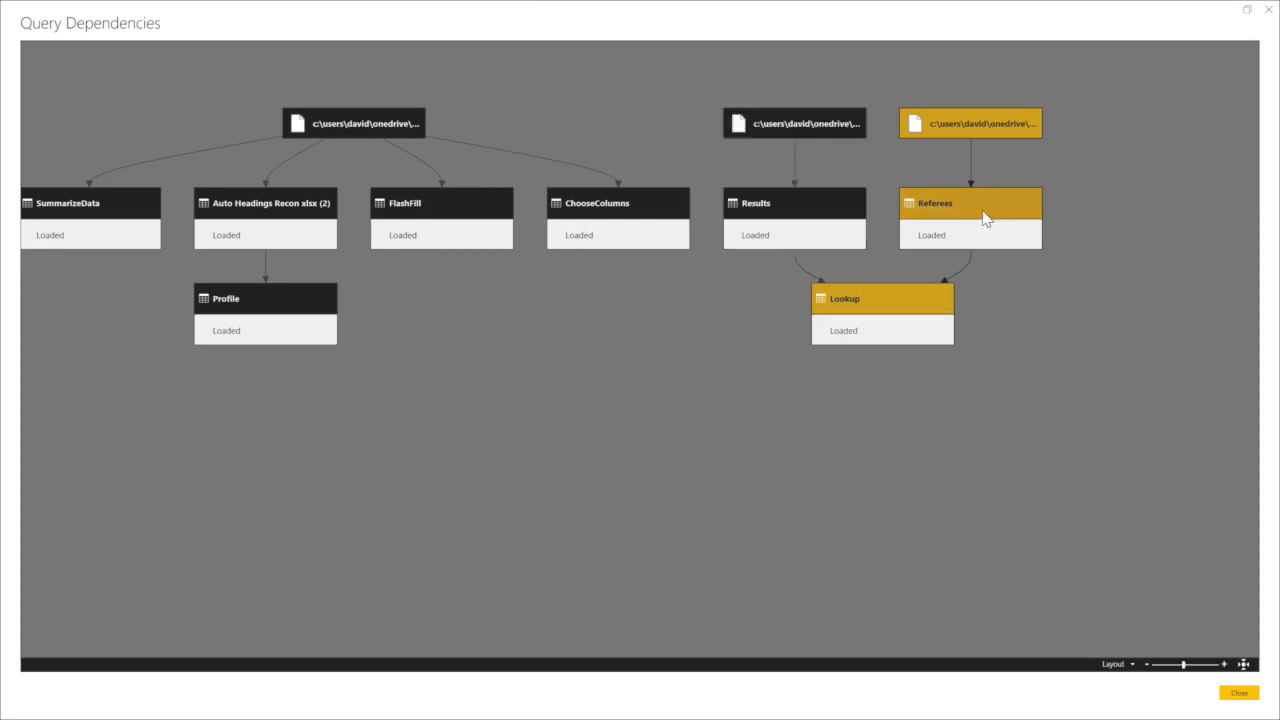
{"action": "mouse_move", "coordinate": [930, 276]}
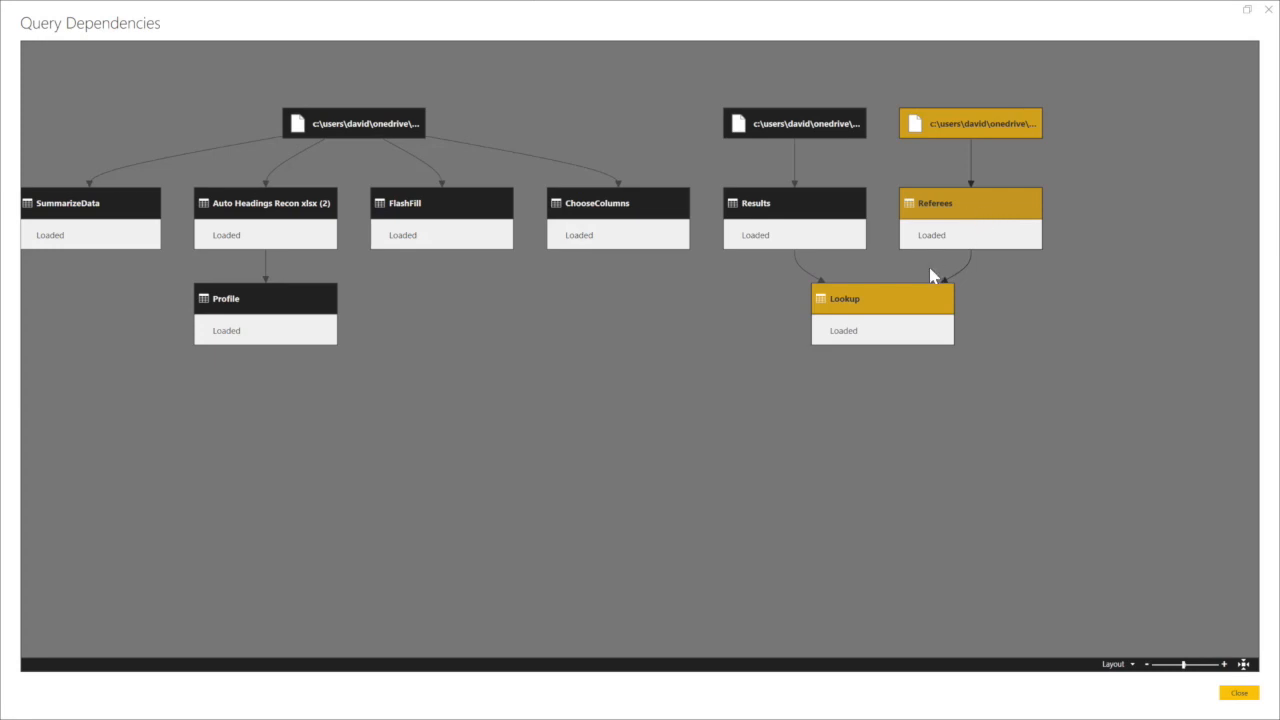
{"action": "mouse_move", "coordinate": [925, 213]}
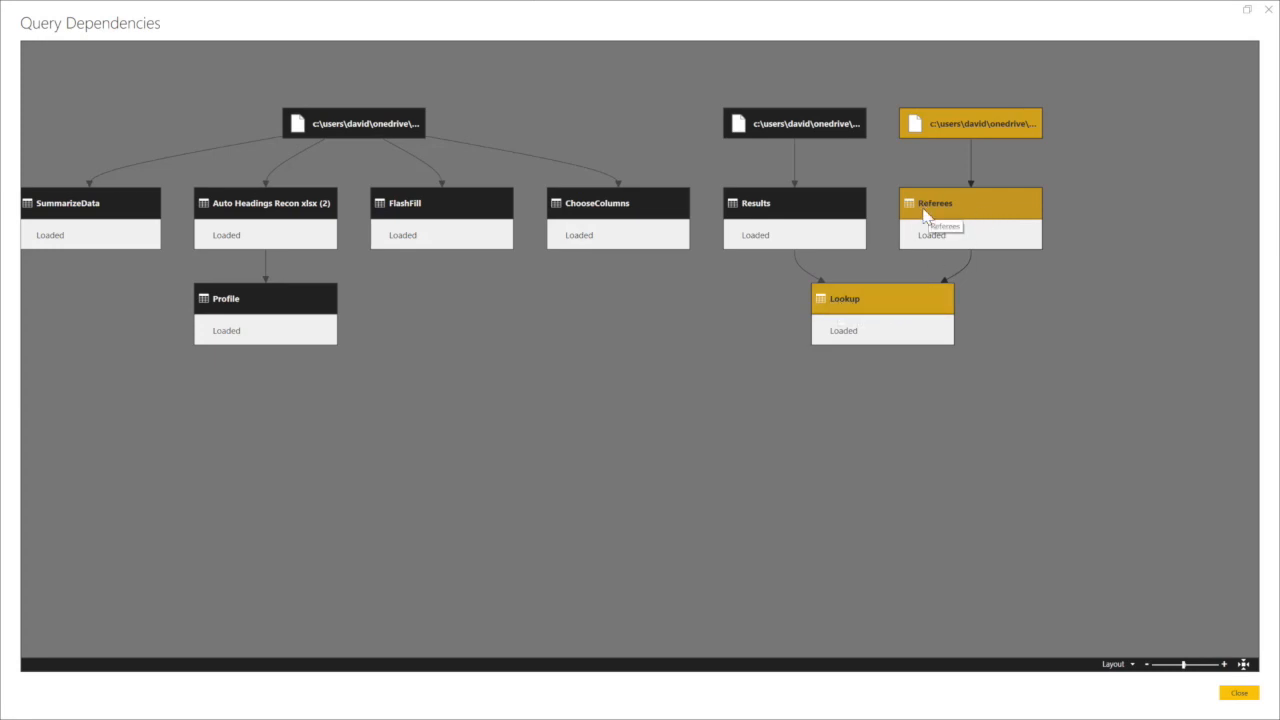
{"action": "mouse_move", "coordinate": [955, 215]}
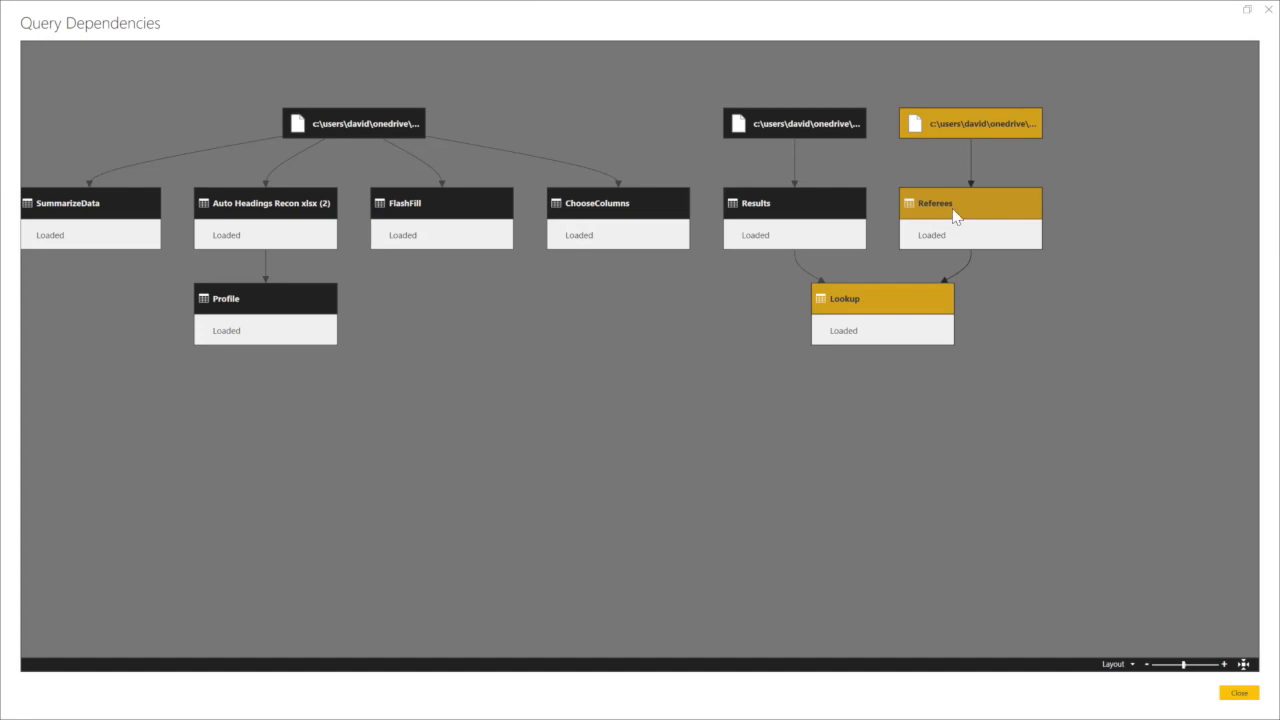
{"action": "mouse_move", "coordinate": [880, 318]}
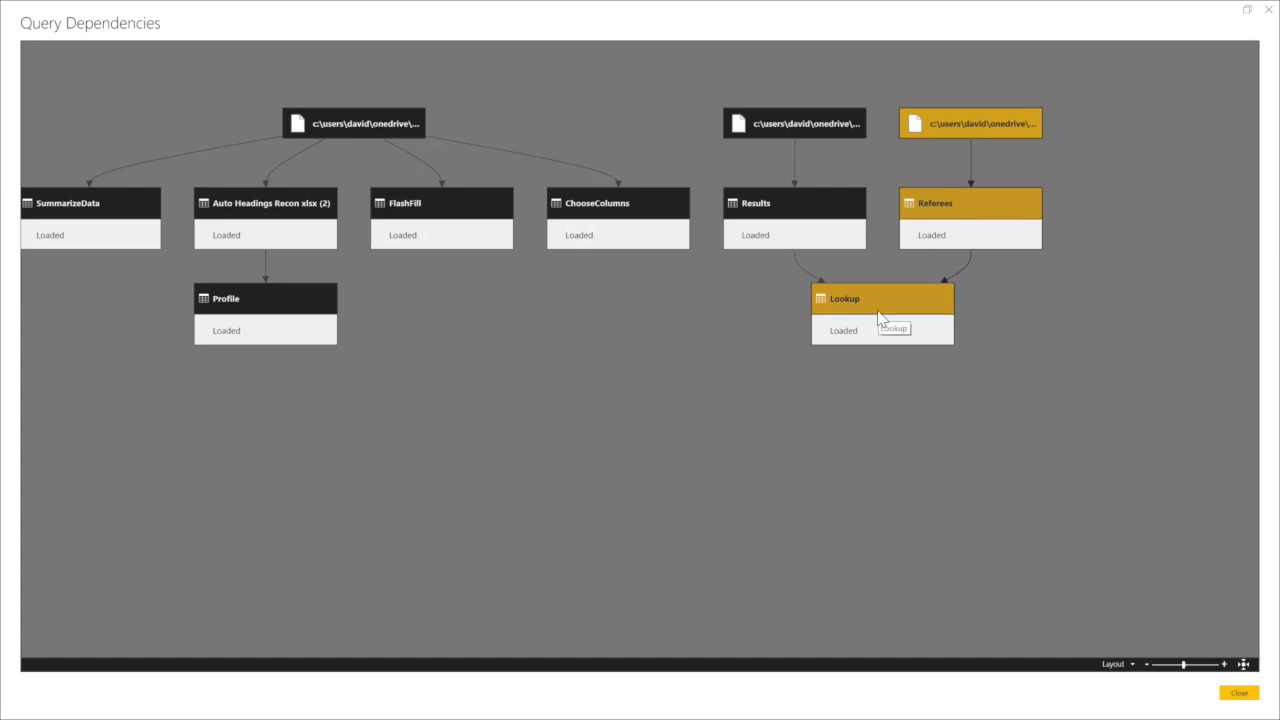
{"action": "mouse_move", "coordinate": [5, 18]}
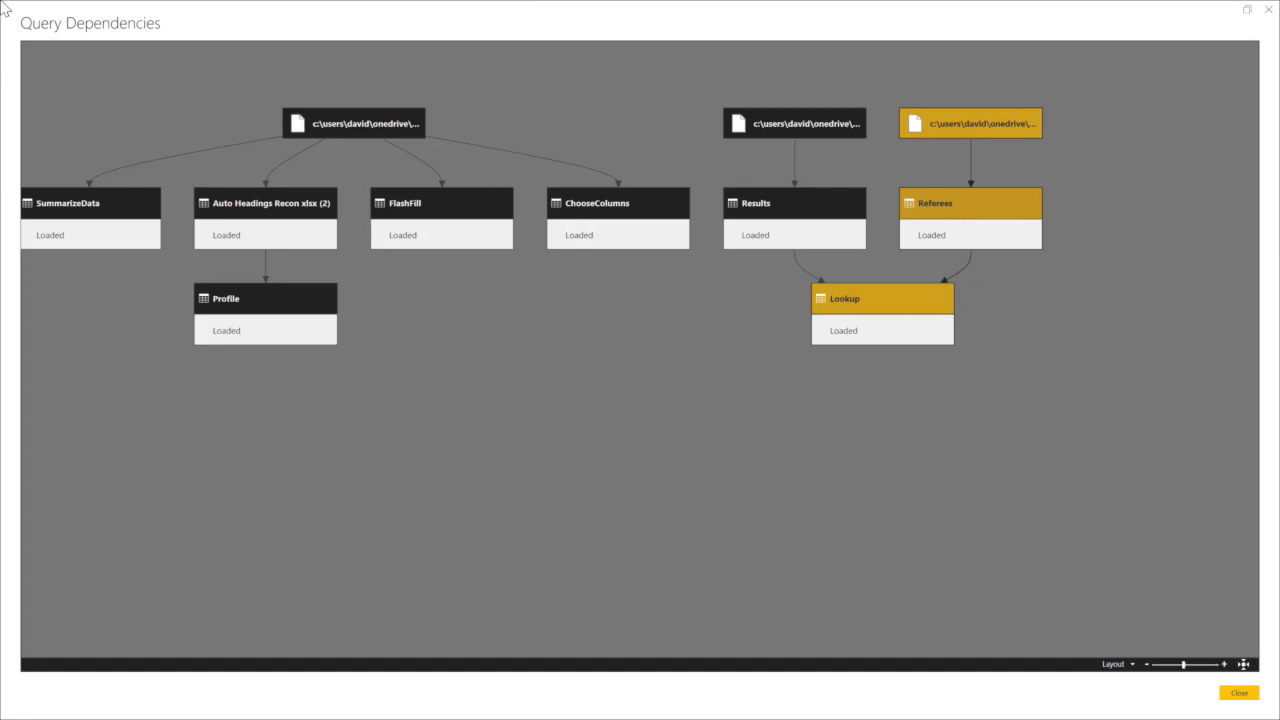
{"action": "mouse_move", "coordinate": [766, 81]}
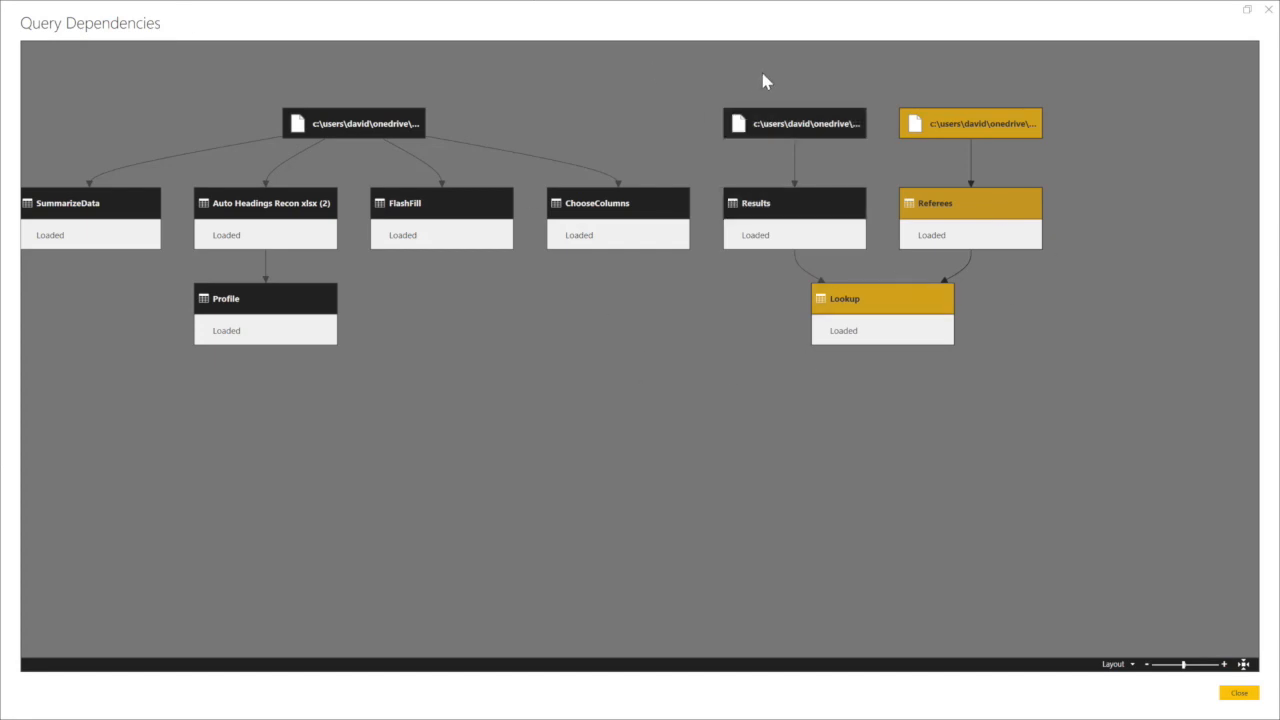
{"action": "mouse_move", "coordinate": [1176, 500]}
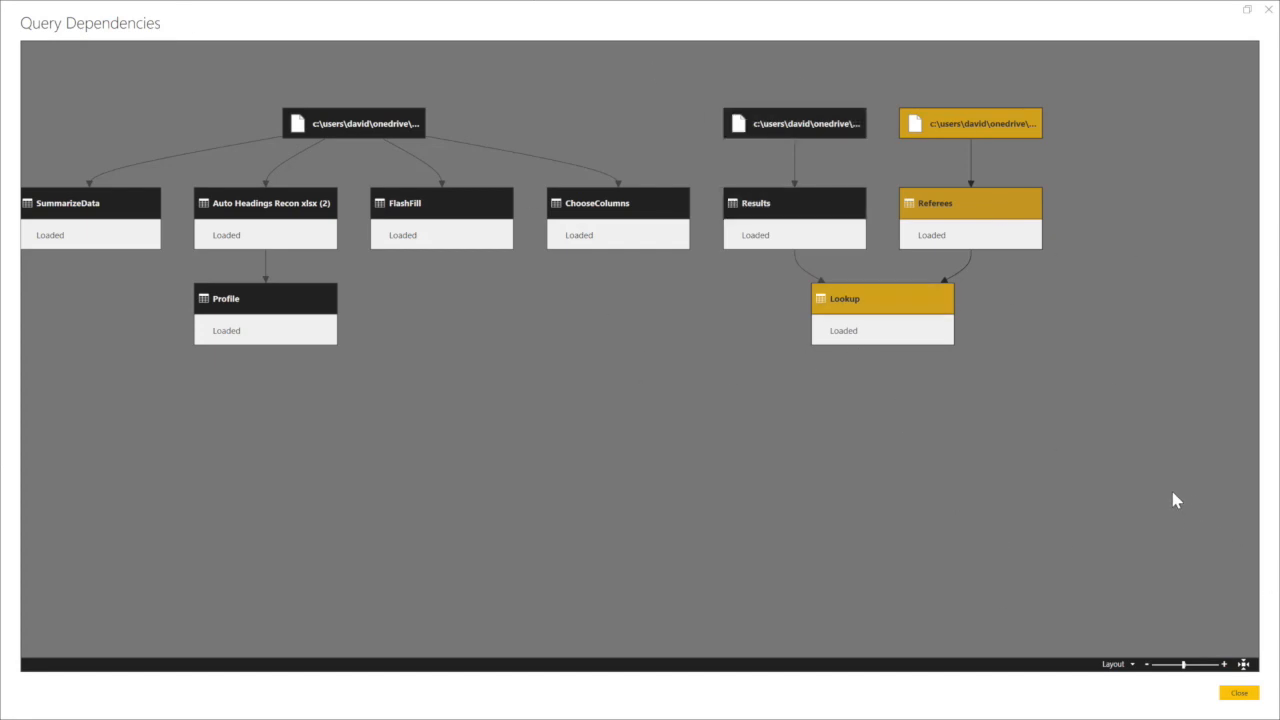
{"action": "mouse_move", "coordinate": [618, 250]}
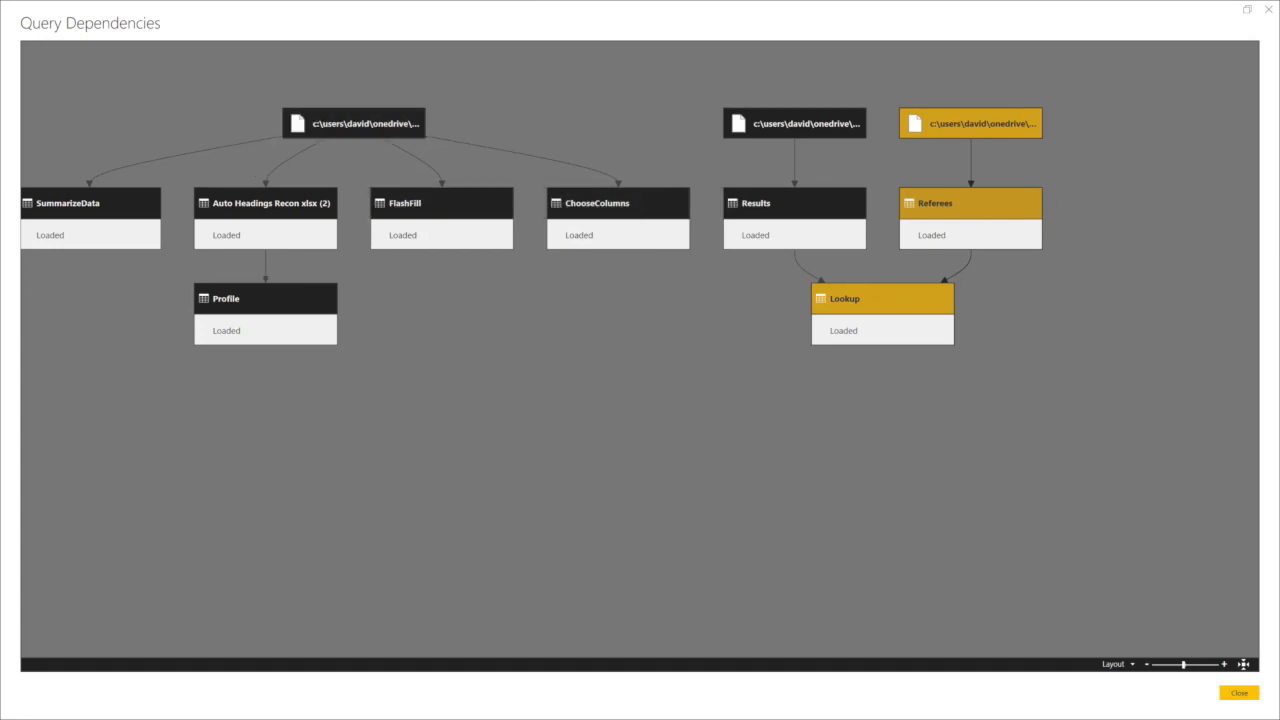
{"action": "mouse_move", "coordinate": [1258, 168]}
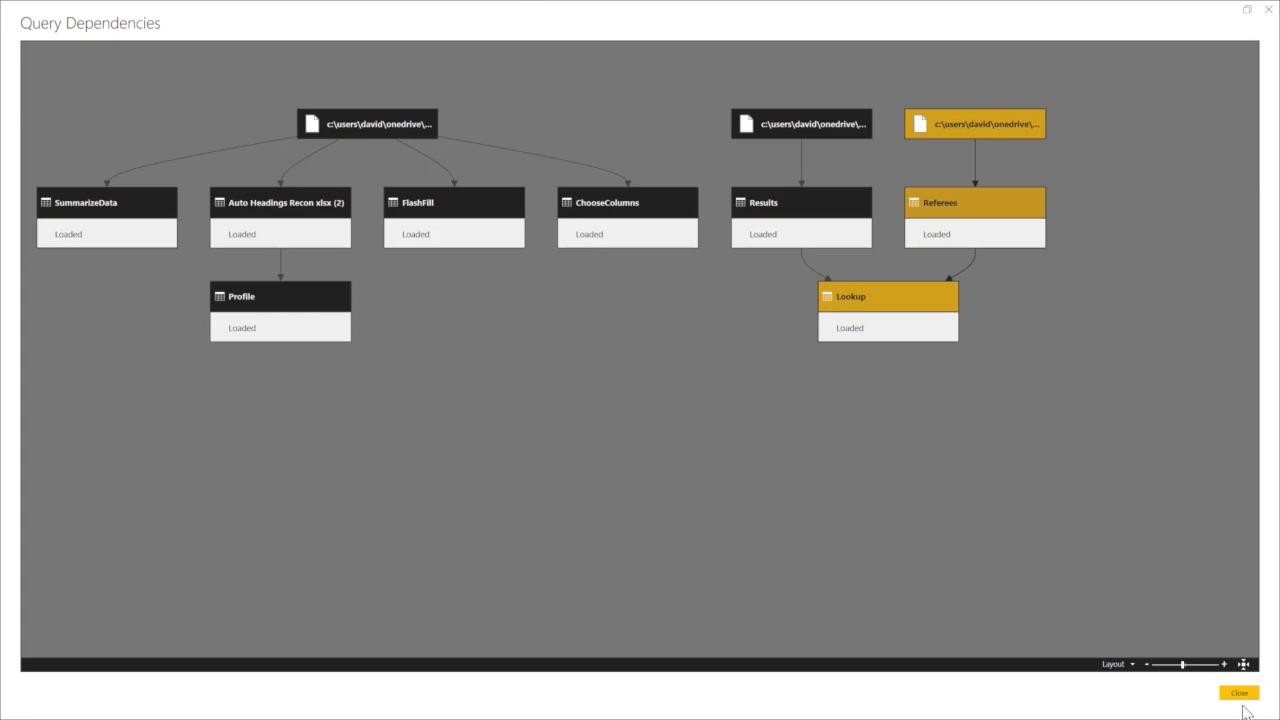
Close Query Dependencies and scroll down the ChooseColumns data preview.
{"action": "left_click", "coordinate": [1239, 692]}
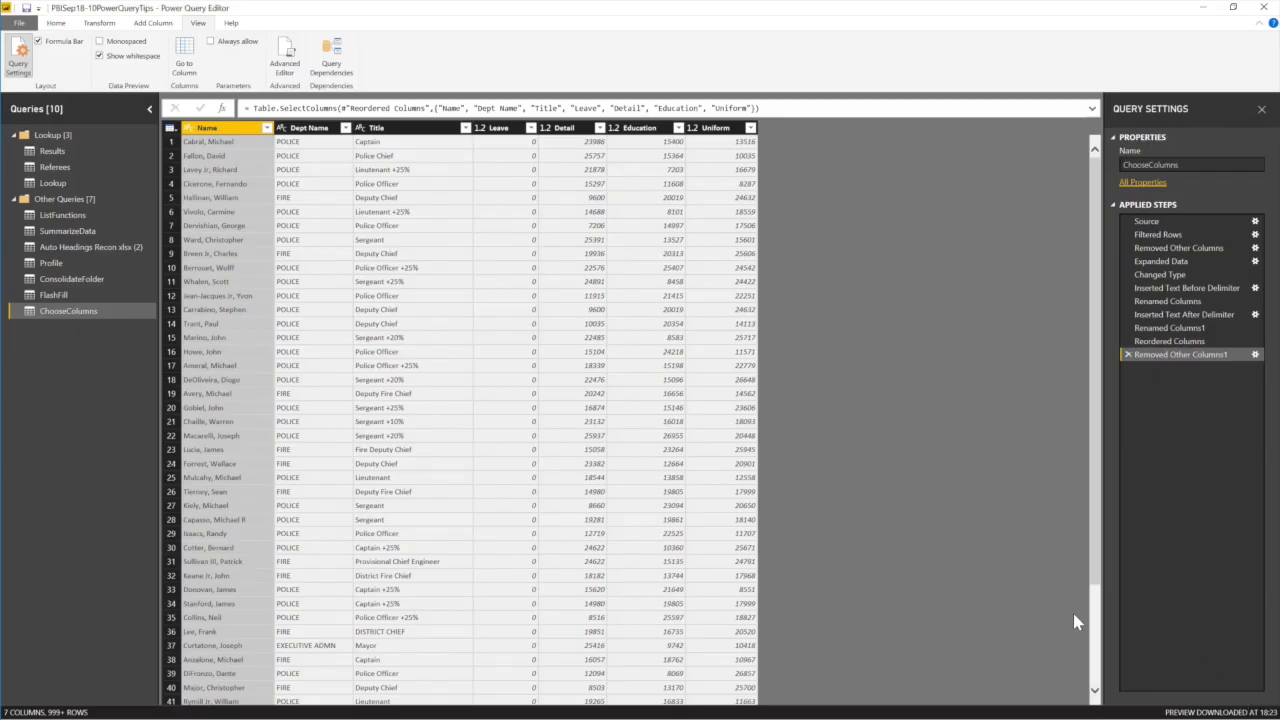
{"action": "scroll", "scroll_direction": "down", "scroll_amount": 3}
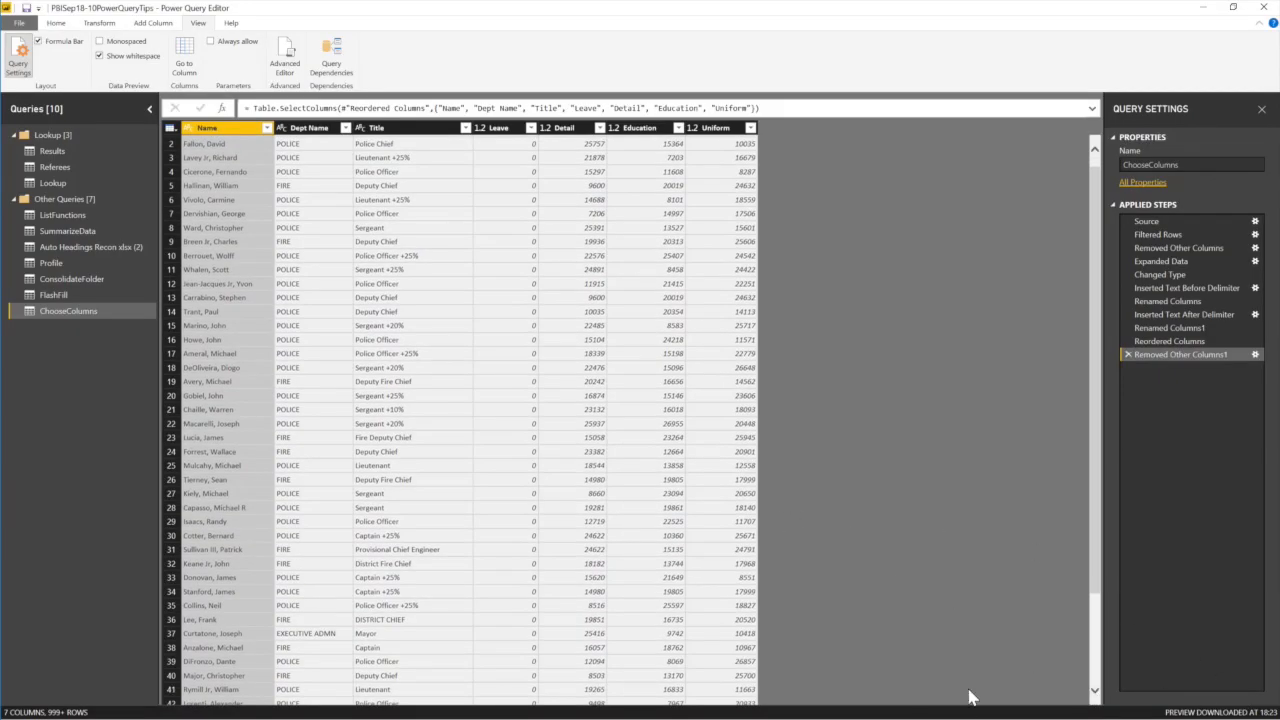